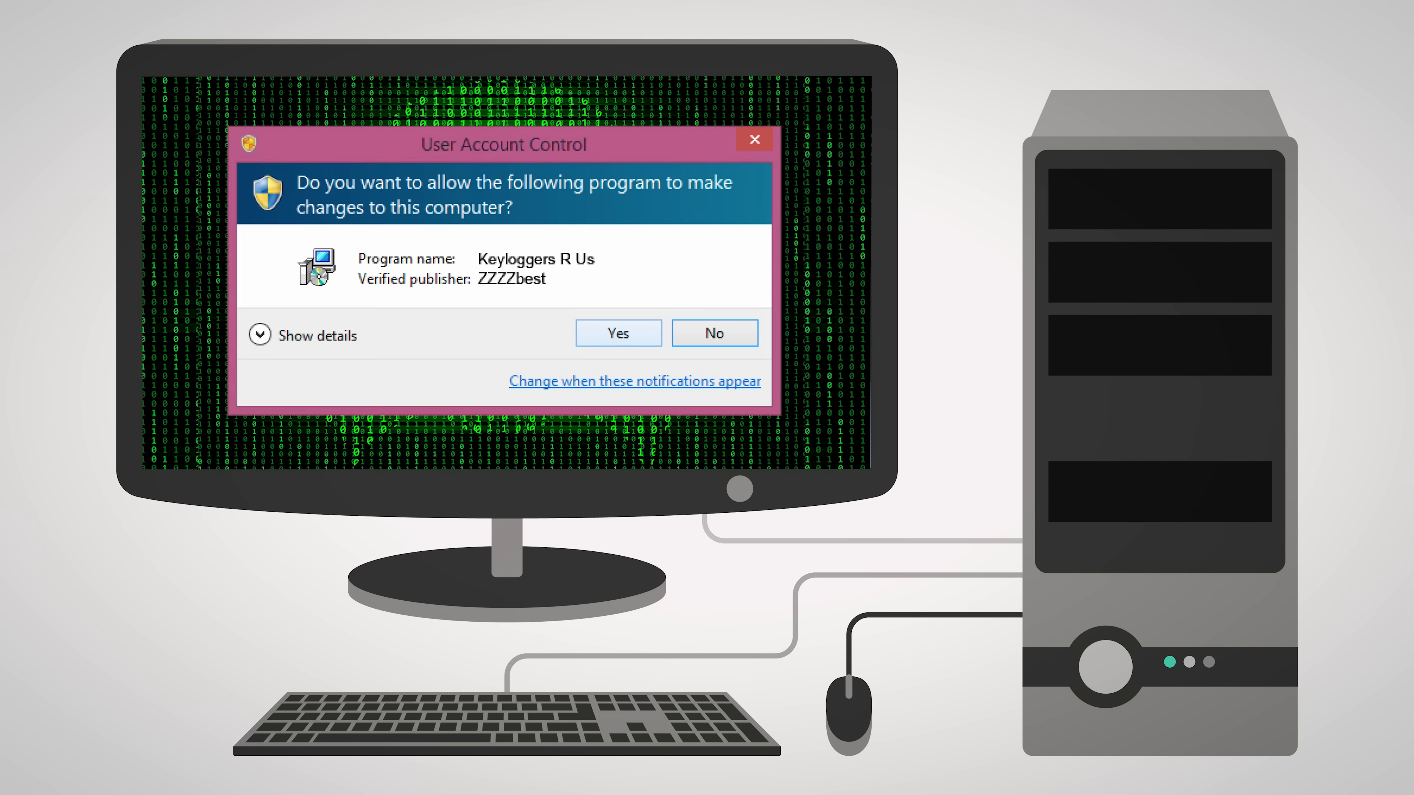
pyautogui.moveTo(715, 333)
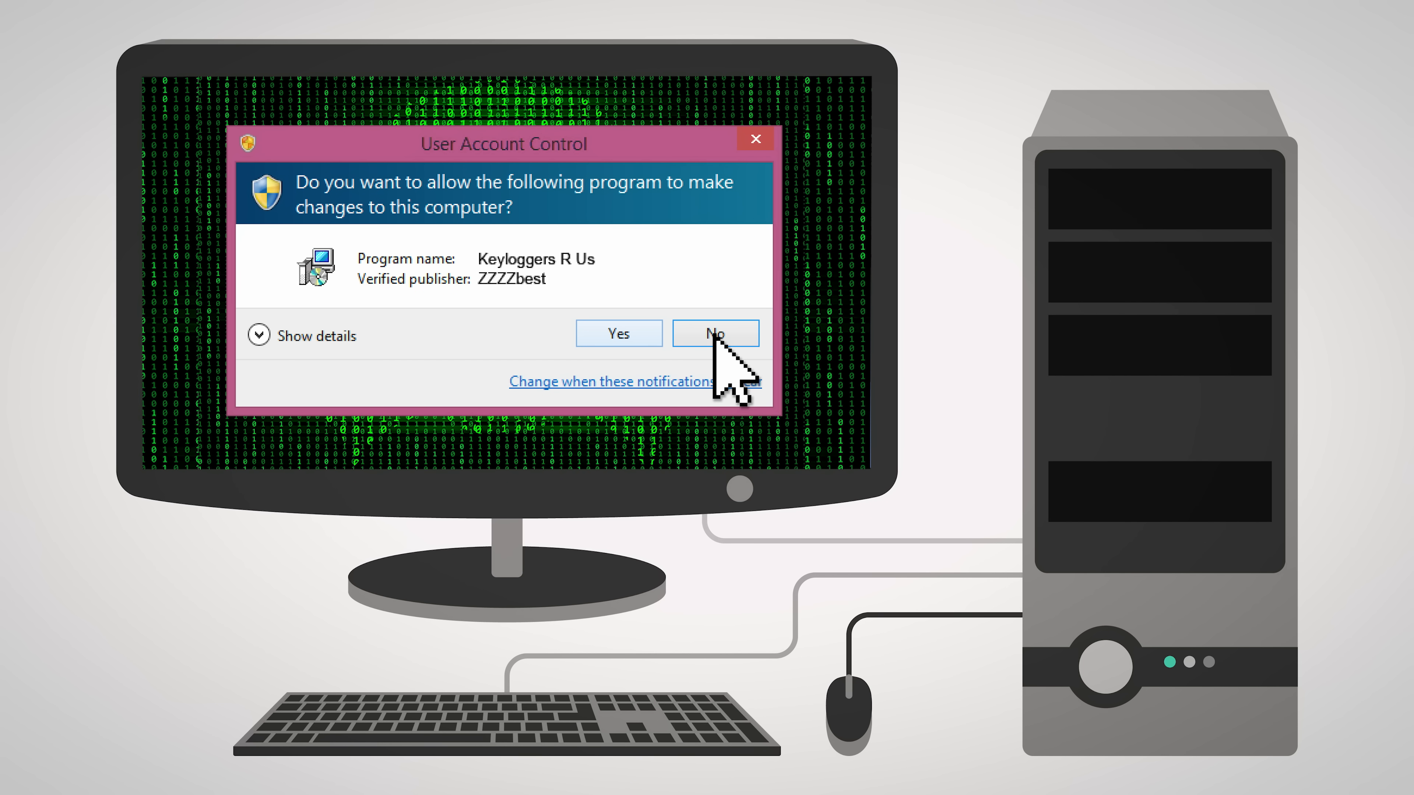
# Refuse the suspicious program's UAC request by answering No.
pyautogui.click(715, 332)
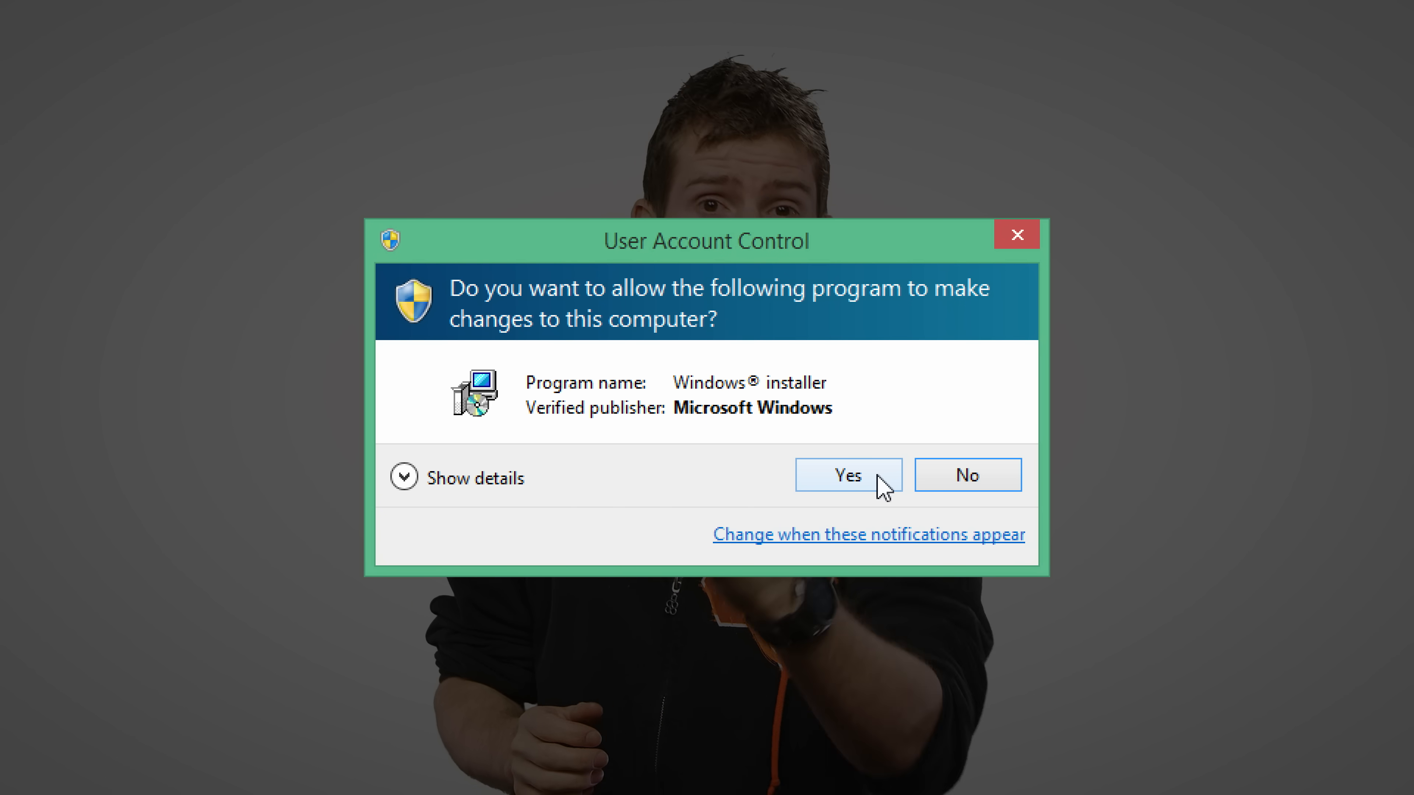
# Allow Windows installer's changes, then drag the UAC slider to Never notify.
pyautogui.click(846, 475)
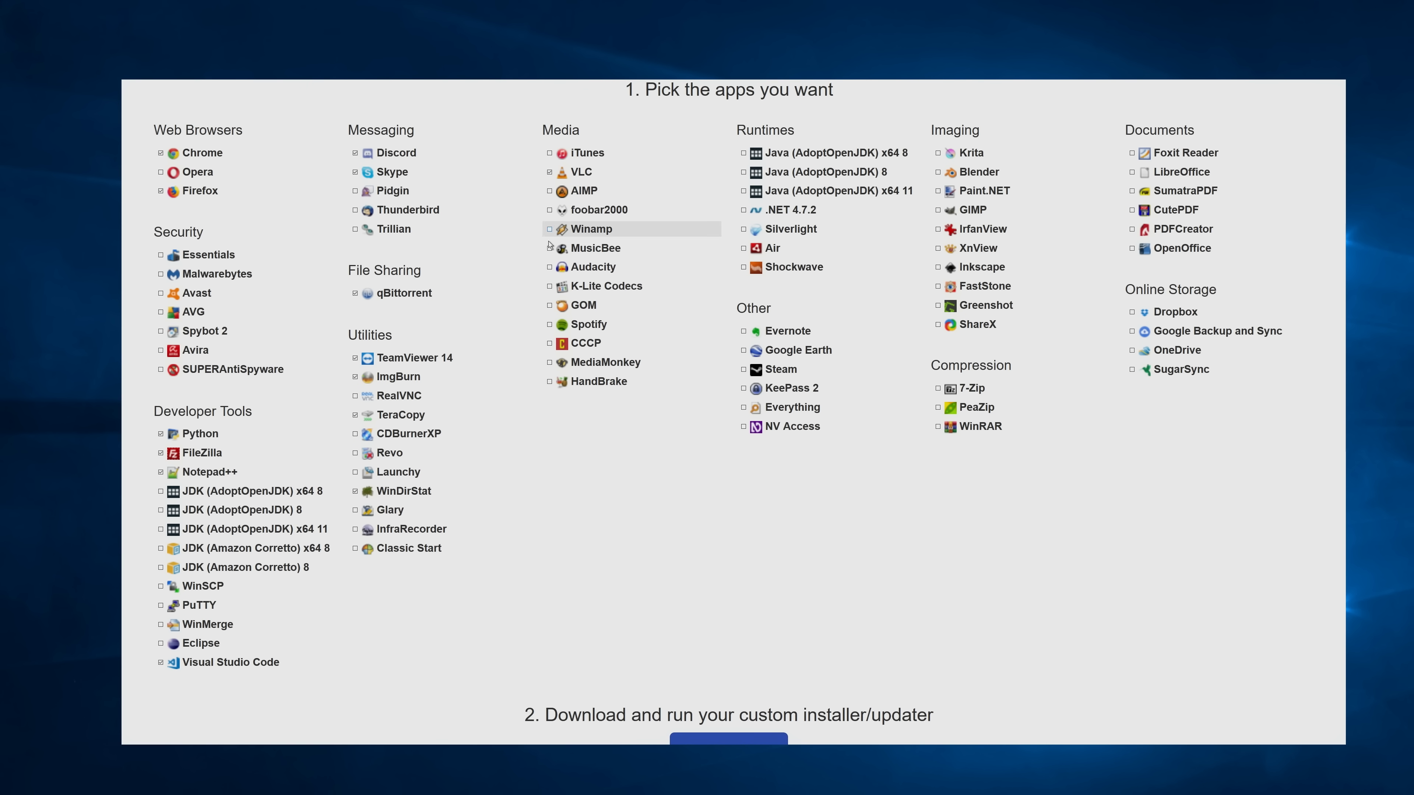
pyautogui.click(728, 740)
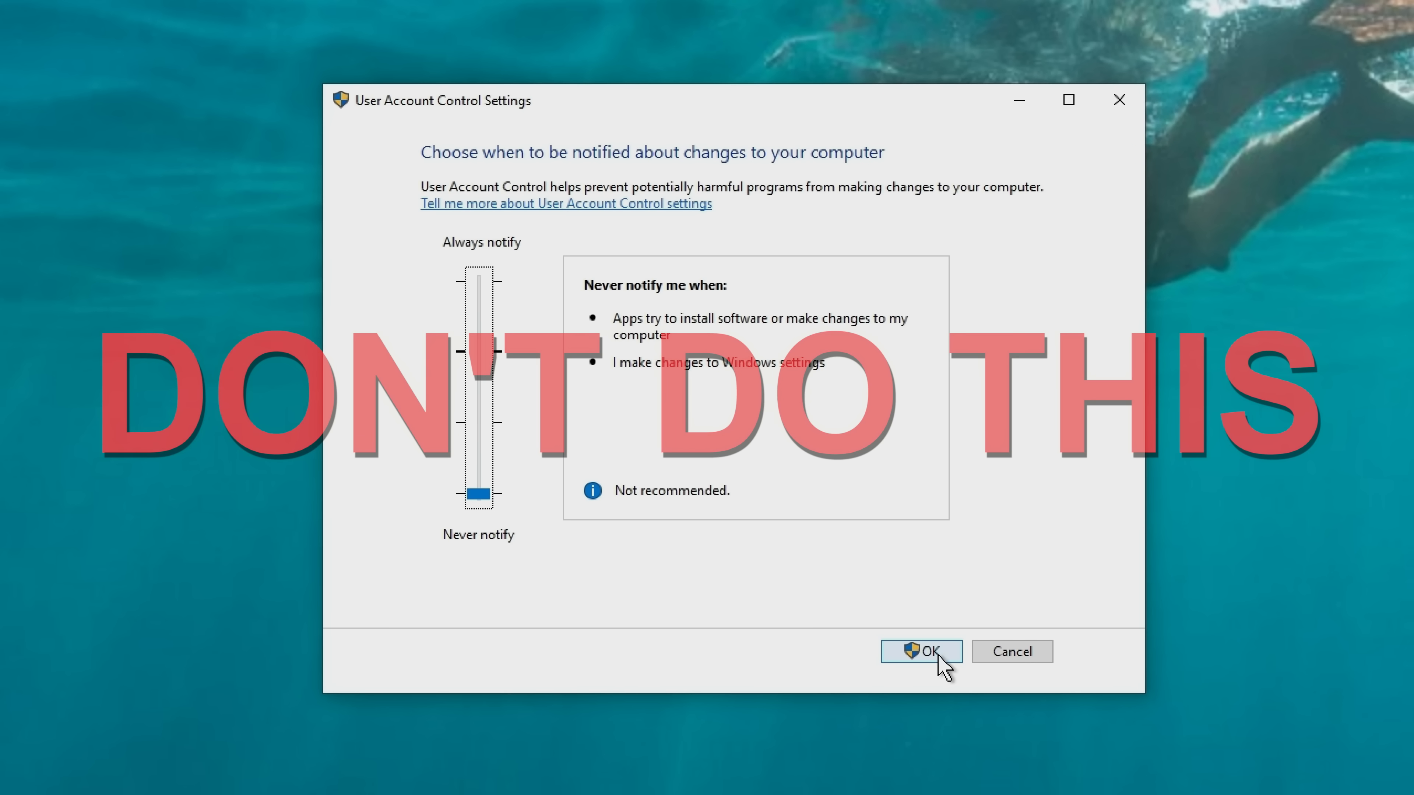
# Confirm the Never notify setting with OK and scroll the Microsoft Store listings.
pyautogui.click(921, 651)
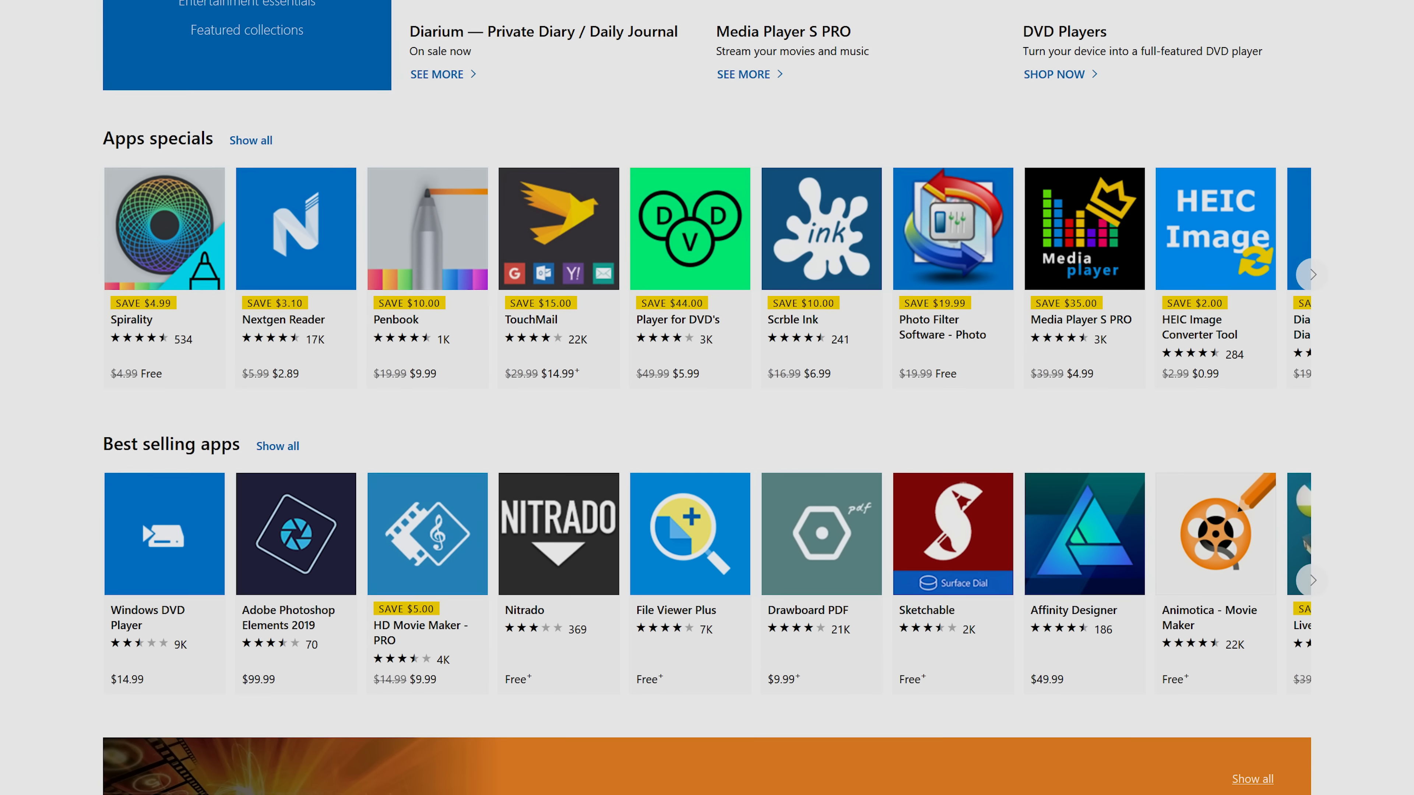
pyautogui.scroll(-3)
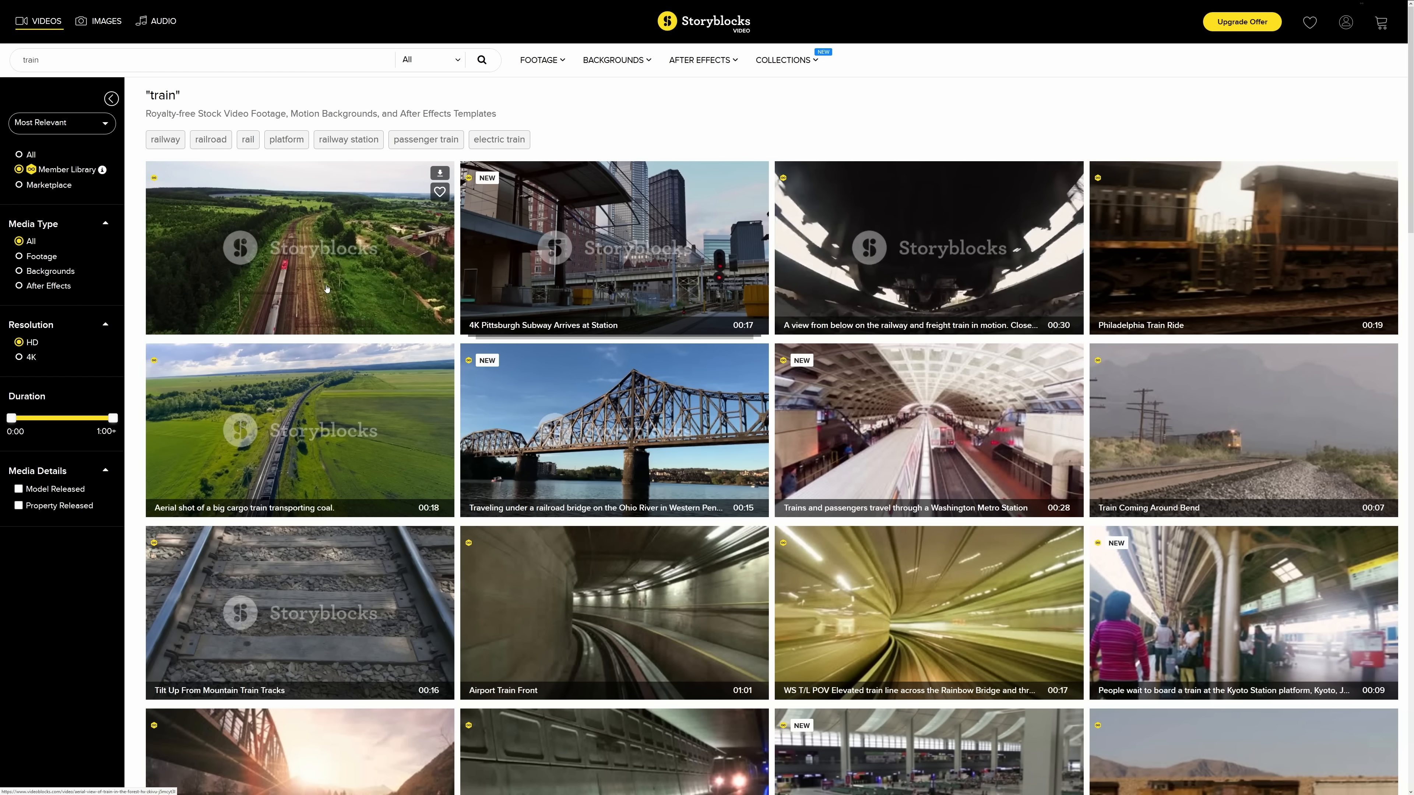
# Scroll the Storyblocks train results and switch to the After Effects templates grid.
pyautogui.scroll(-3)
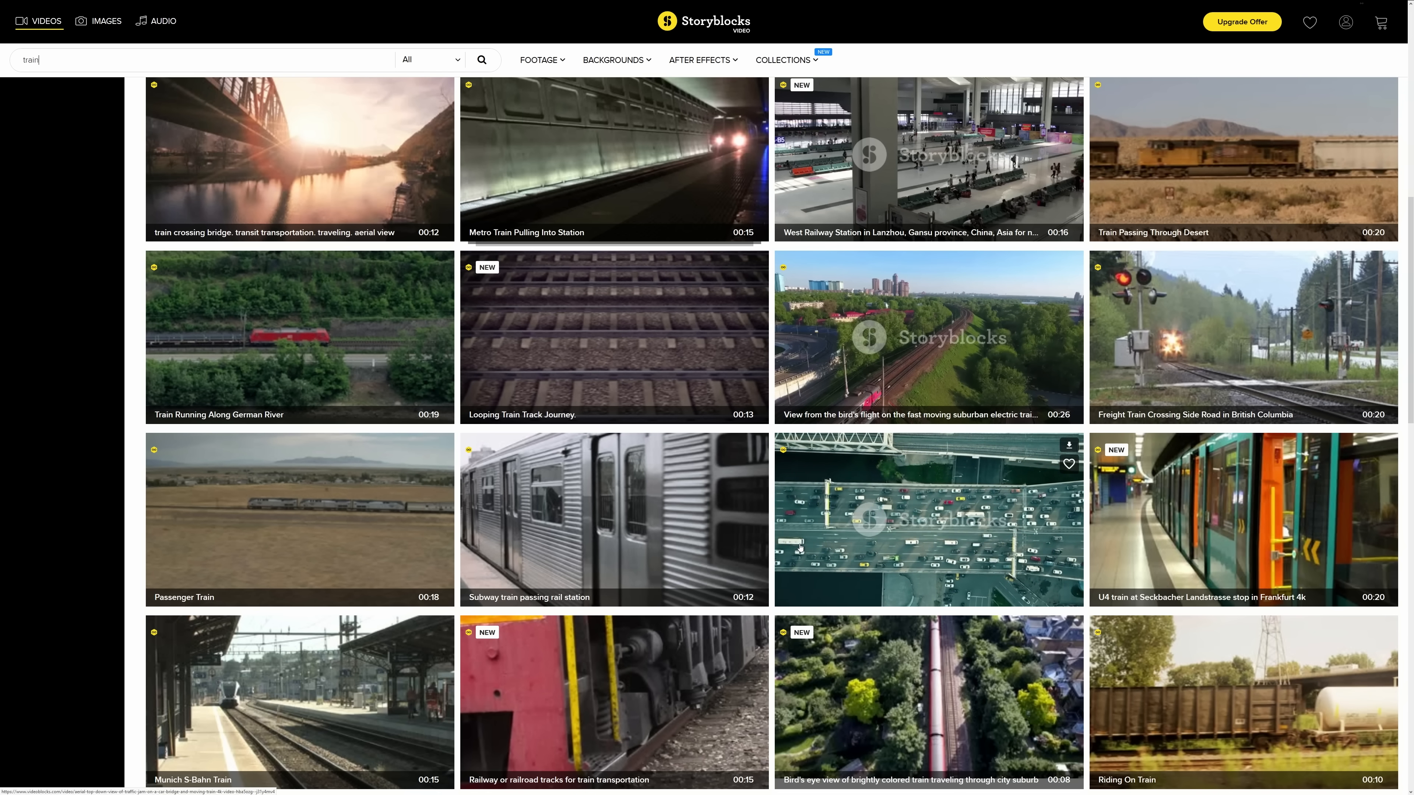
pyautogui.click(700, 59)
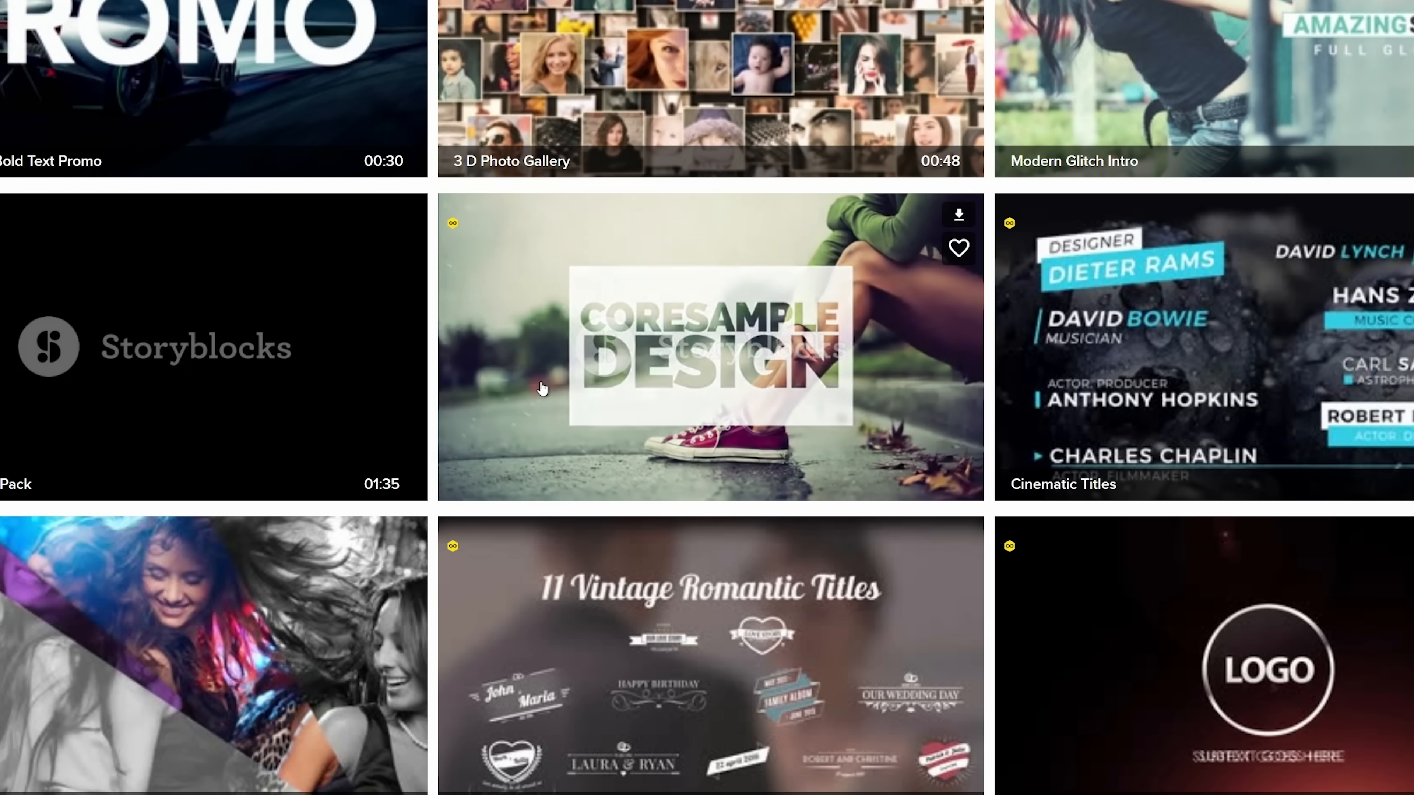